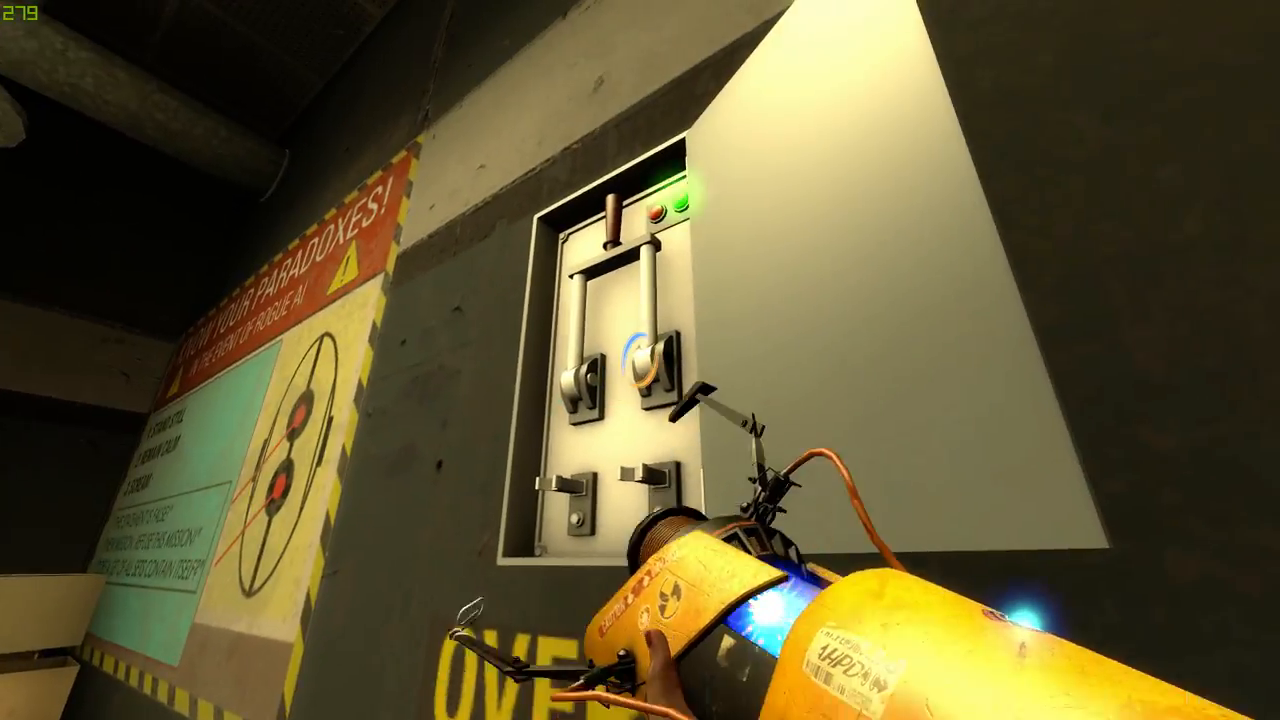
{"action": "mouse_move", "coordinate": [640, 360]}
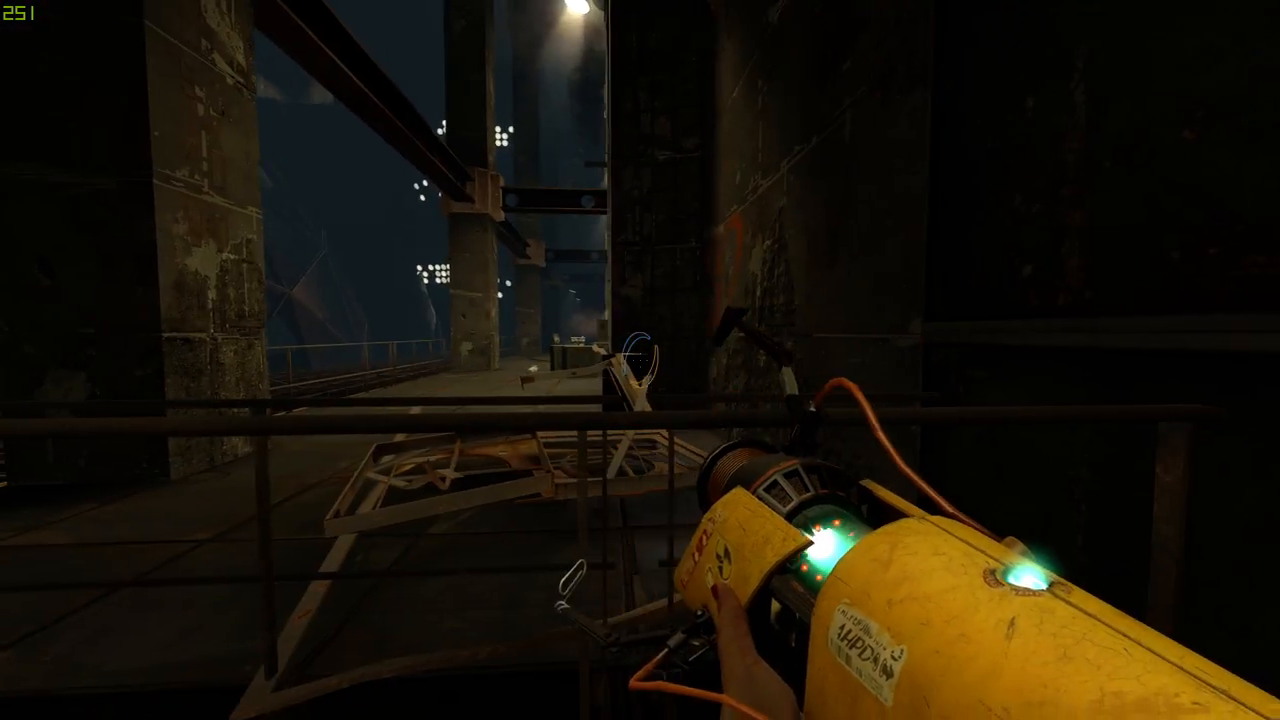
{"action": "mouse_move", "coordinate": [640, 360]}
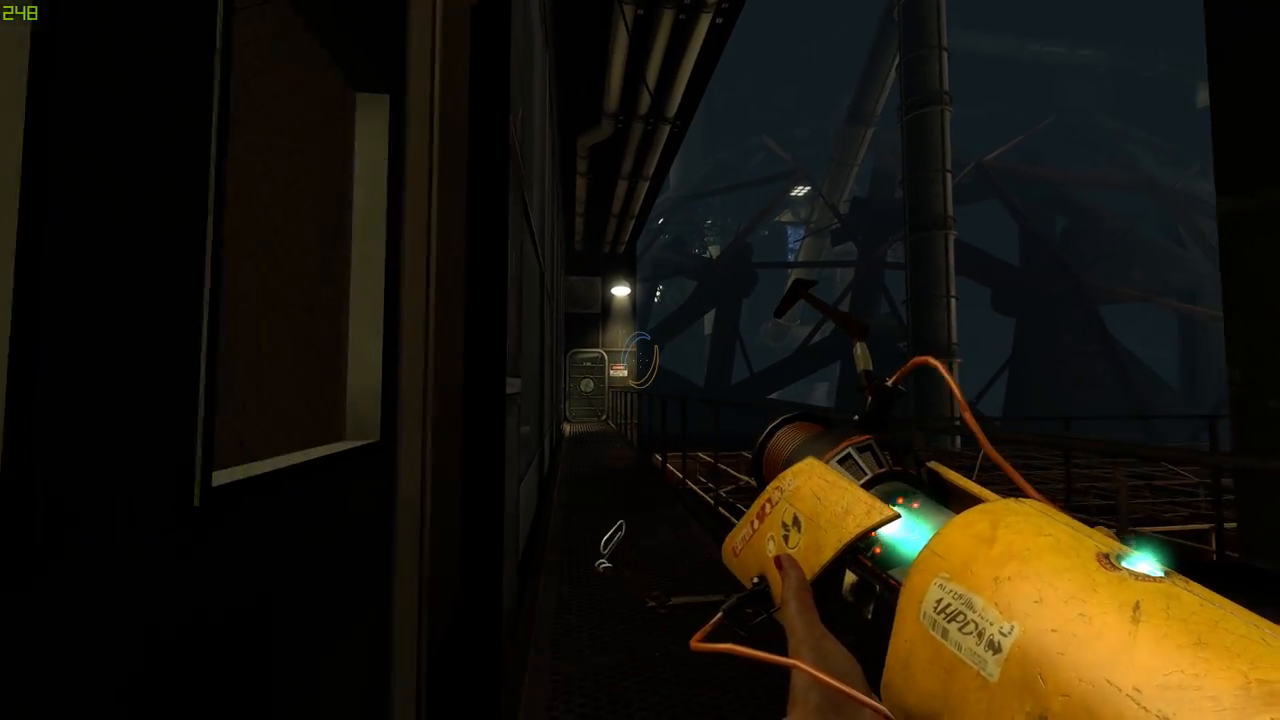